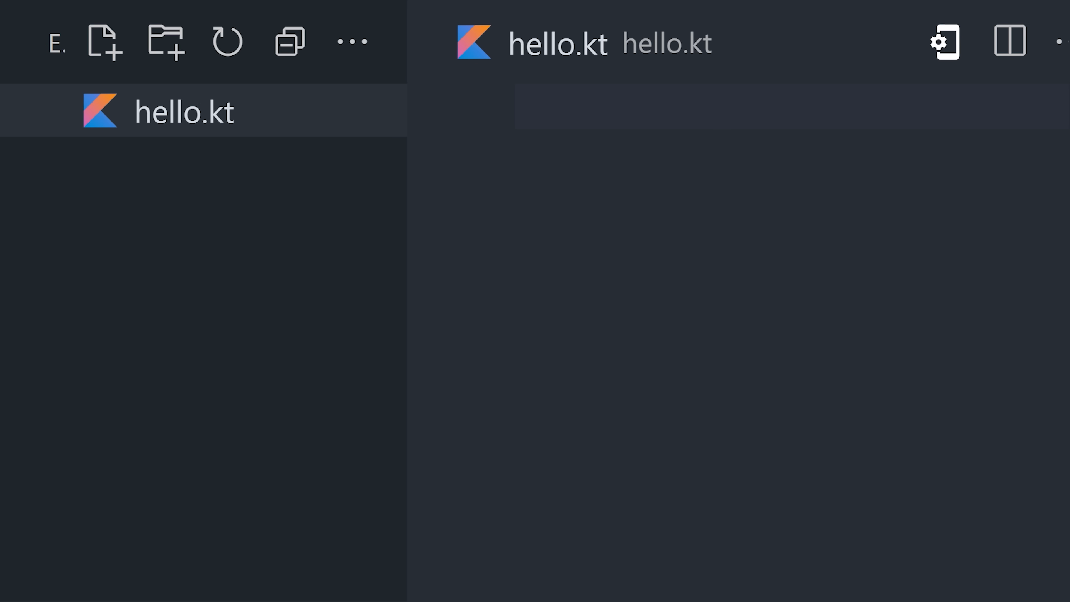
- Write fun main() declaring var hello in the empty hello.kt editor
click(517, 109)
text(var hello)
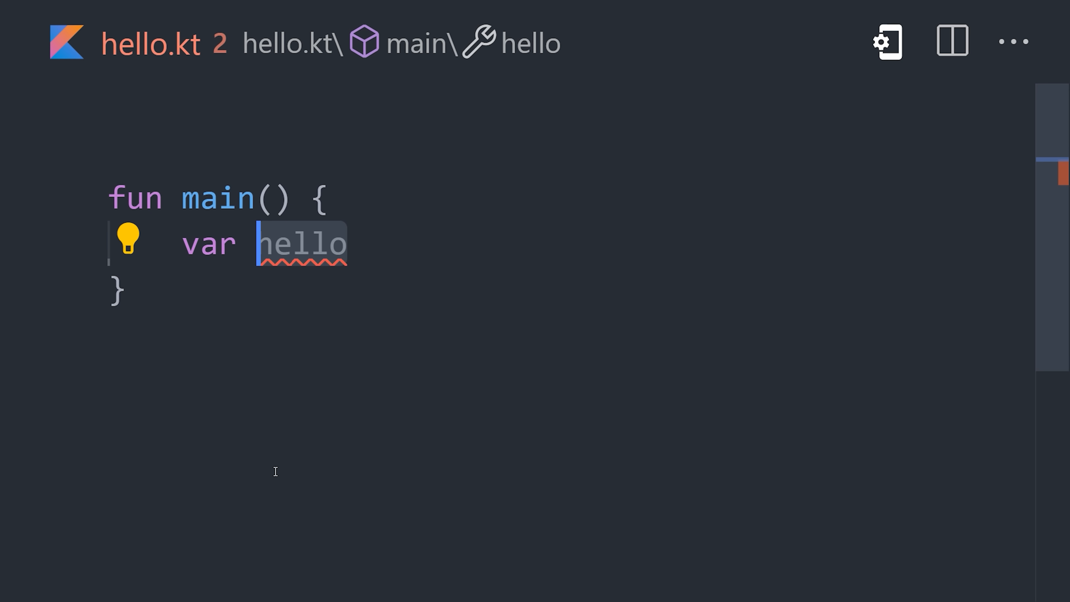
- Make hello a String initialized to "Hi Mom"
text(= "Hi Mom")
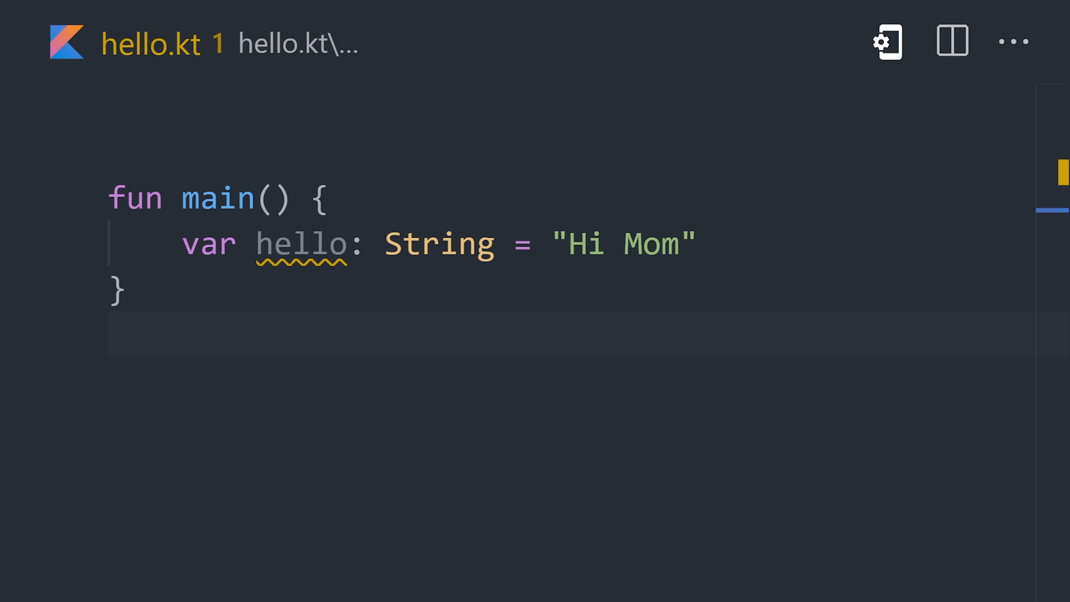
text(?)
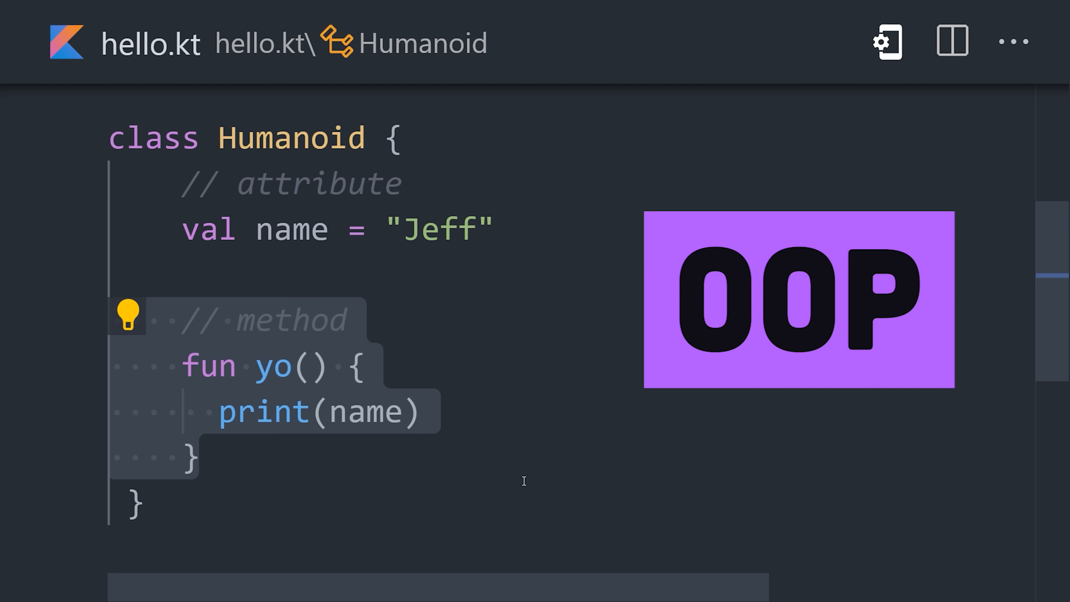
- Add Humanoid.walk() printing "walking..." and a lambda: (Int) -> Int = { num -> double(num) }
scroll(down, 3)
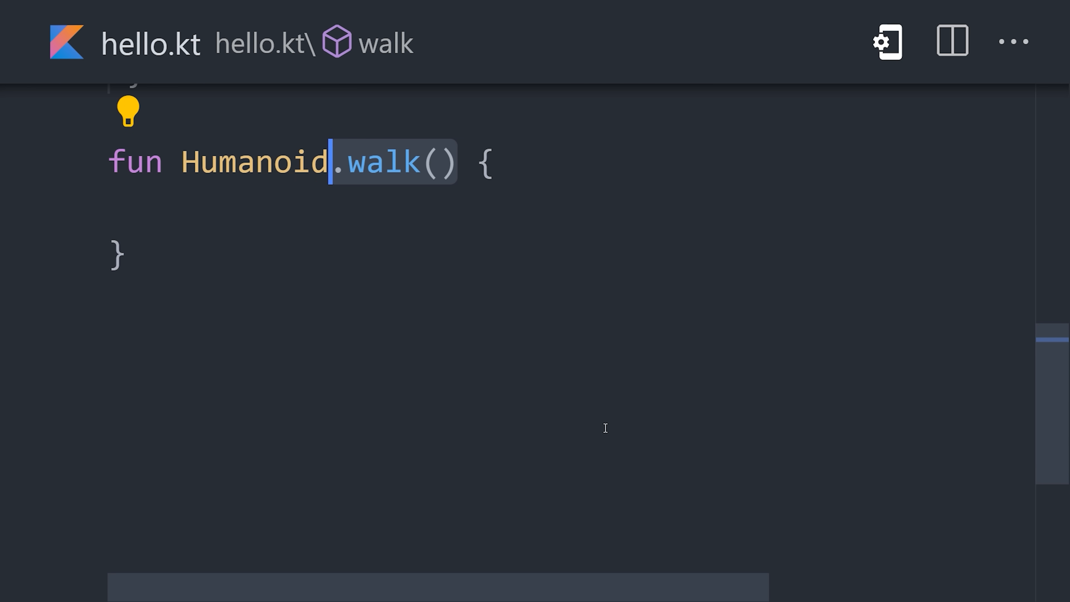
text(println("walking..."))
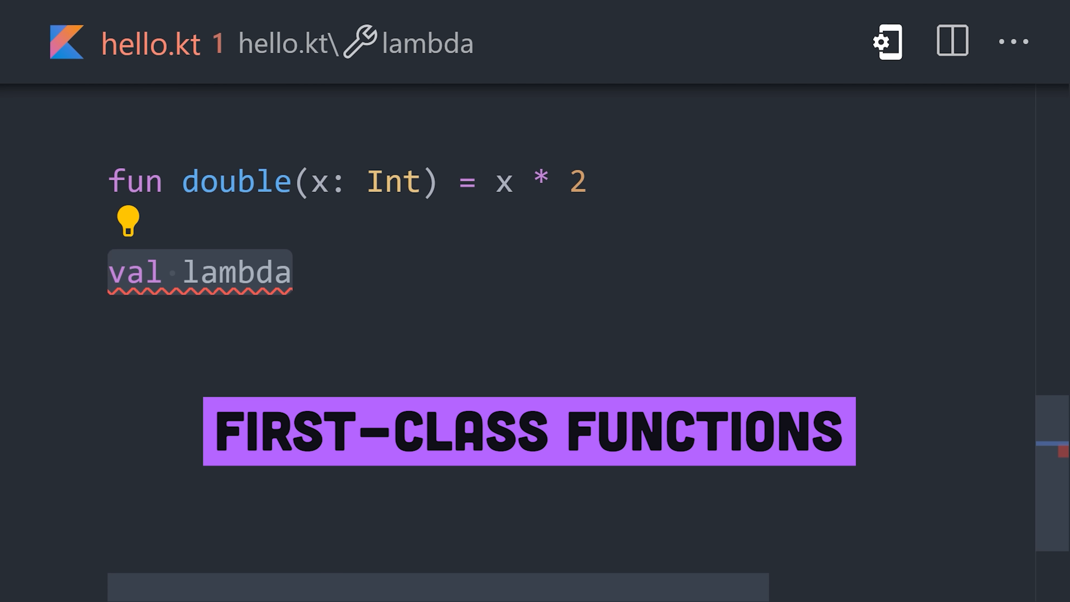
text(: (Int) -> Int = { num -> double(num) })
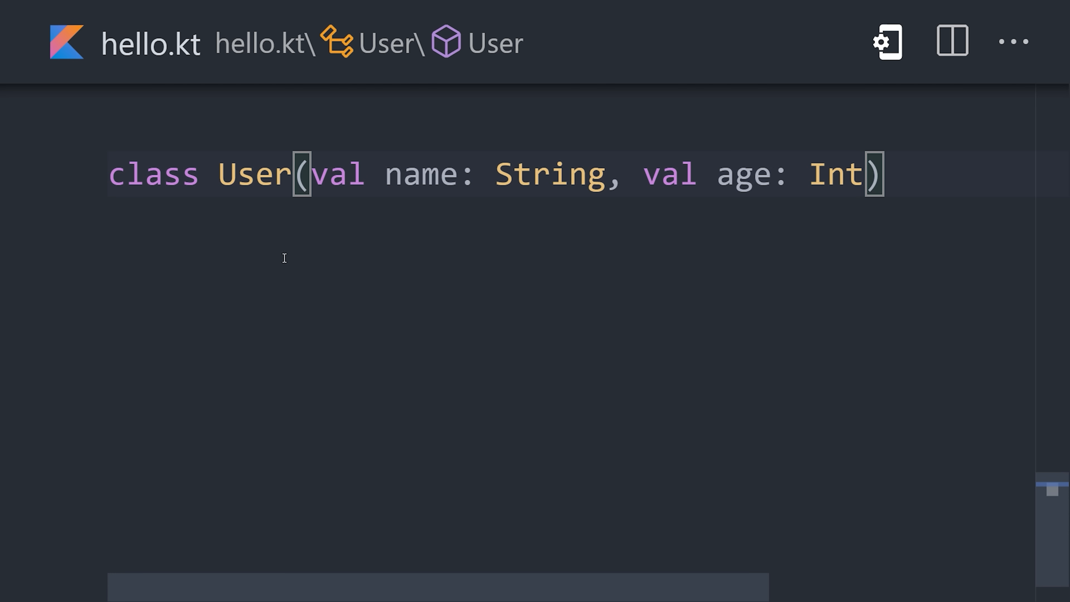
- Make User a data class and destructure person into val (name, age)
text(data)
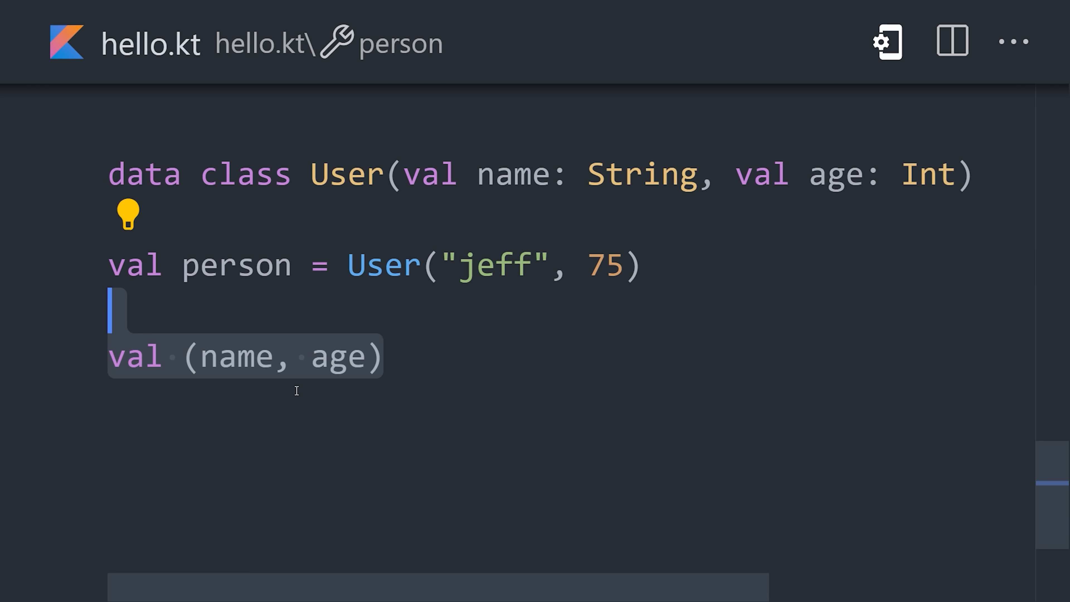
text(= person)
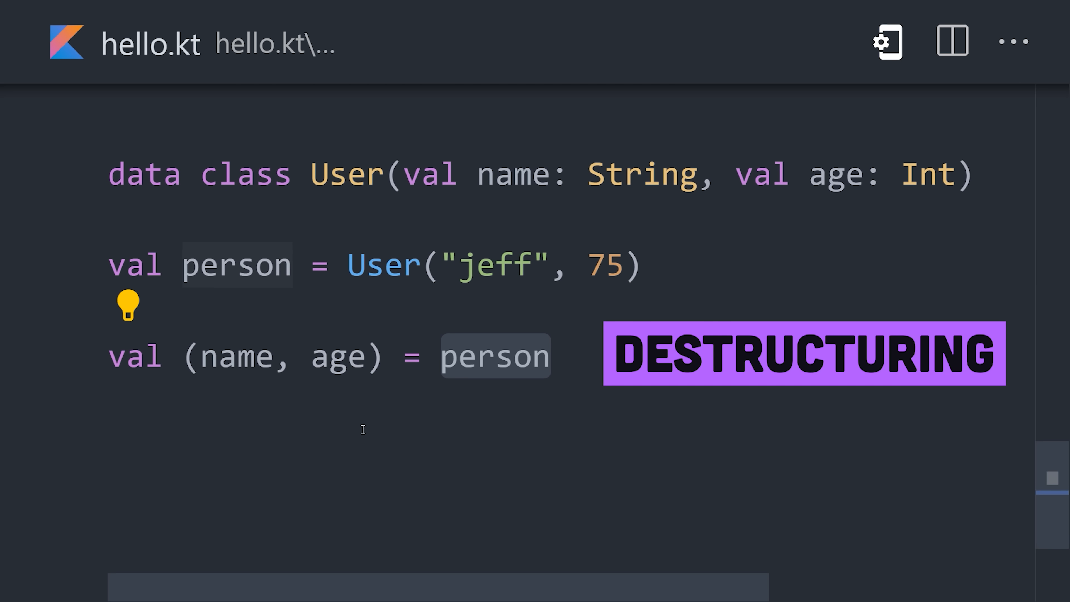